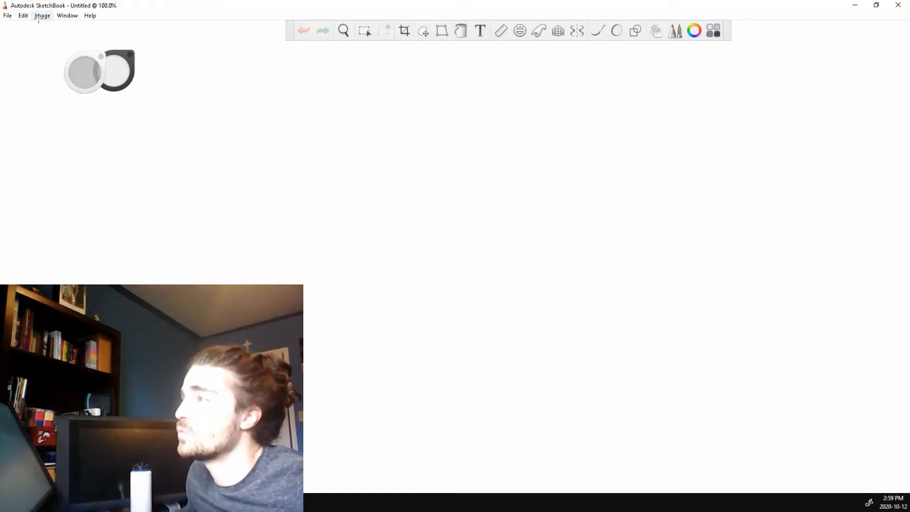
Step: Show the Layer Editor panel from the Window menu
left_click(67, 15)
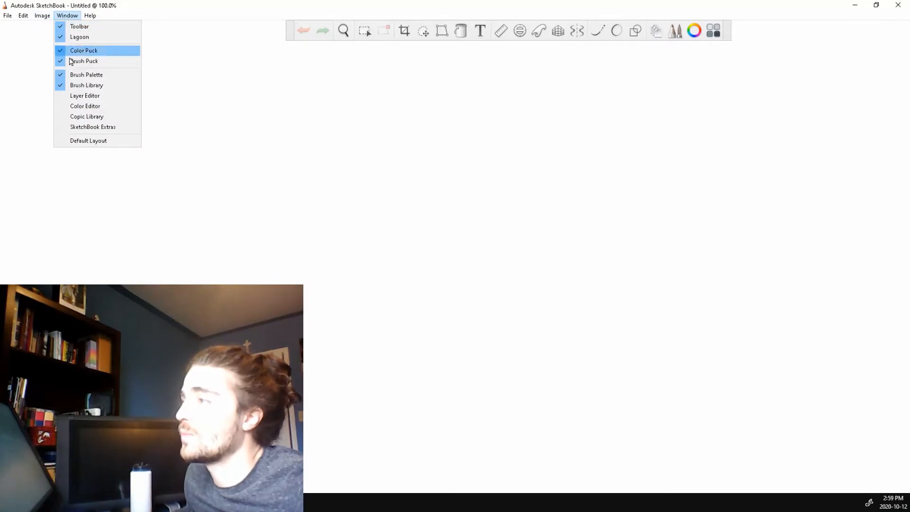
mouse_move(85, 95)
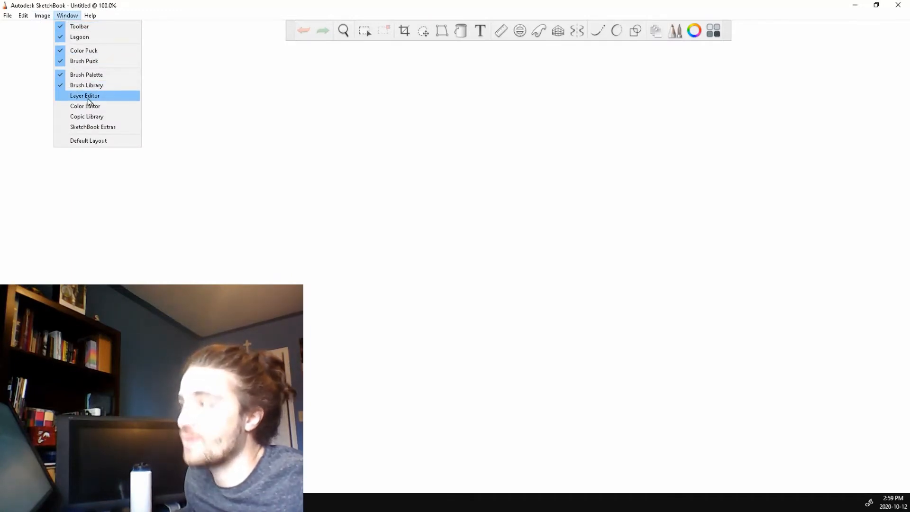
left_click(85, 95)
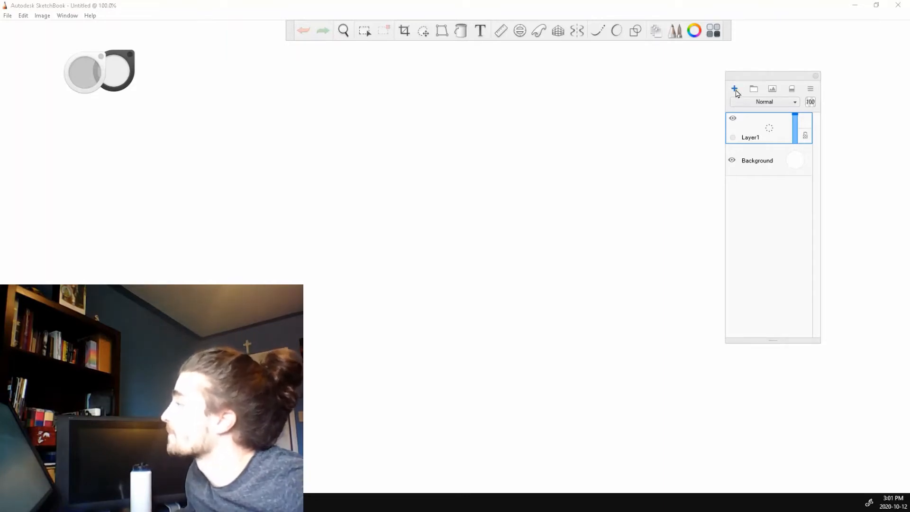
Step: Add Layer2 and a new group Group2, then select Layer1 as the active layer
left_click(734, 88)
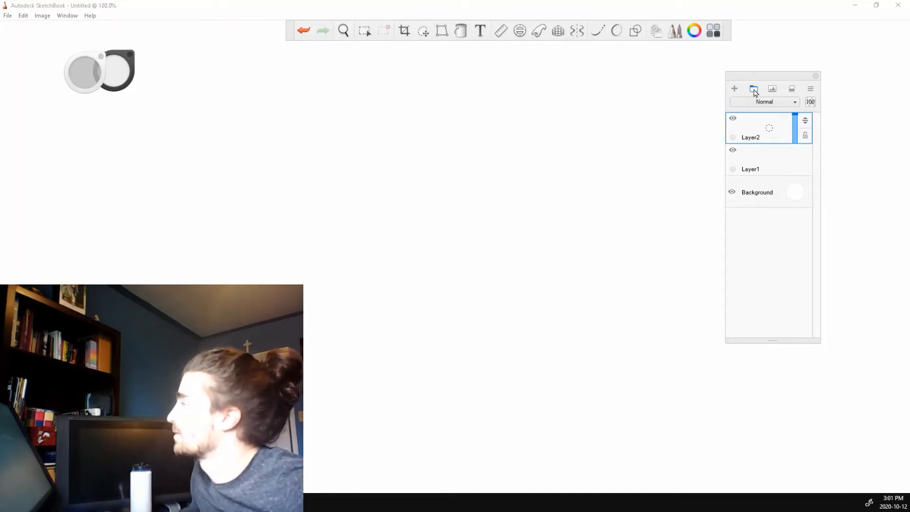
mouse_move(753, 89)
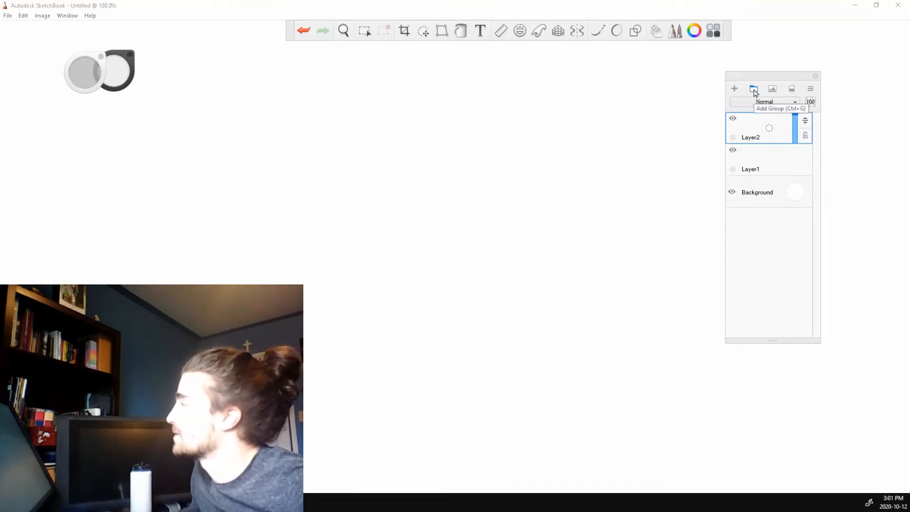
left_click(753, 88)
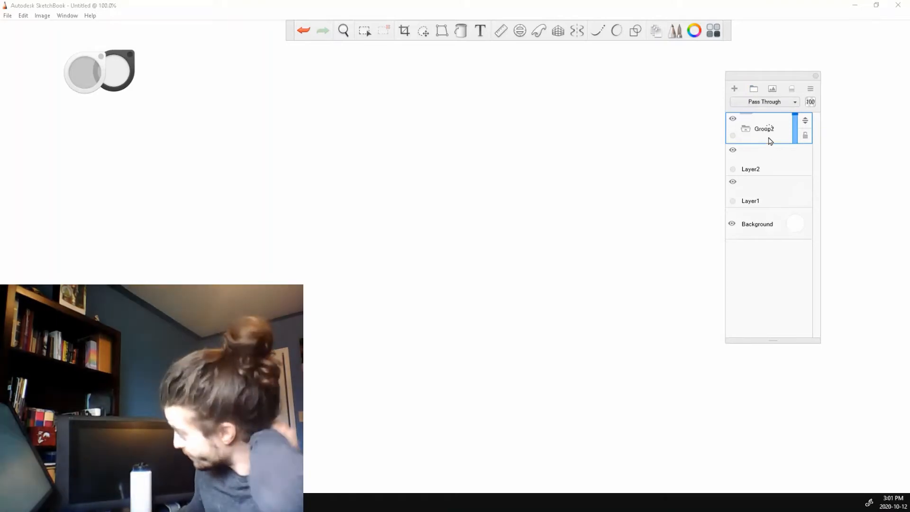
left_click(750, 169)
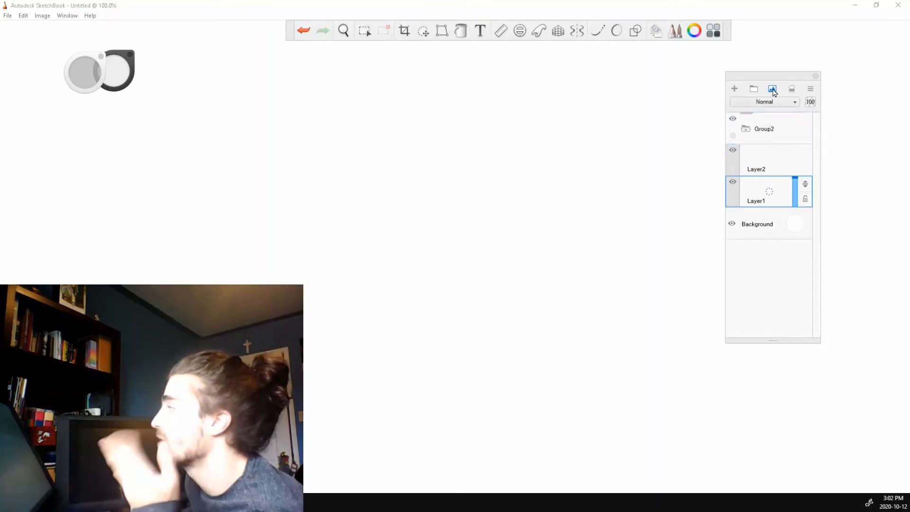
left_click(772, 88)
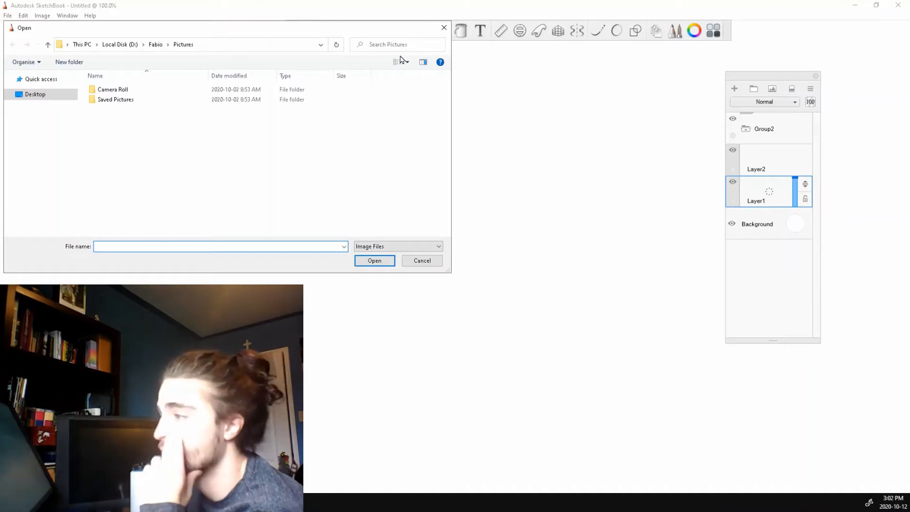
mouse_move(444, 28)
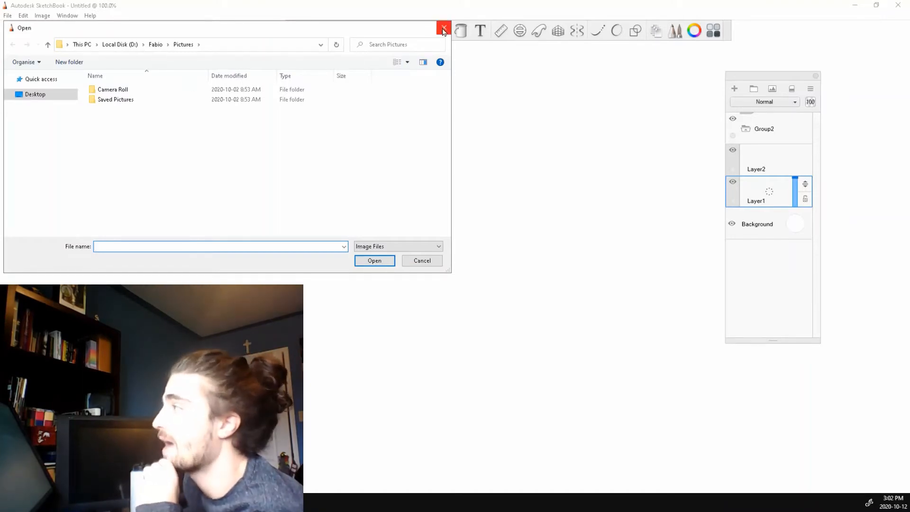
left_click(443, 28)
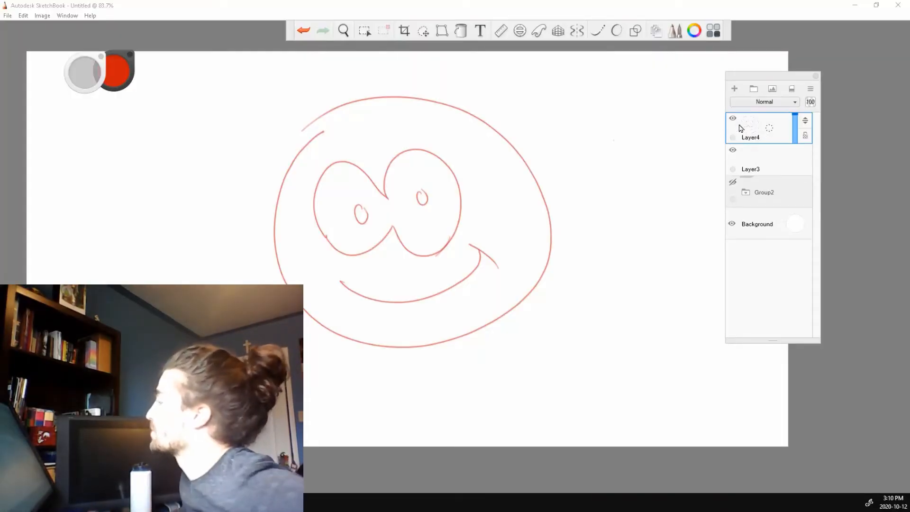
mouse_move(767, 129)
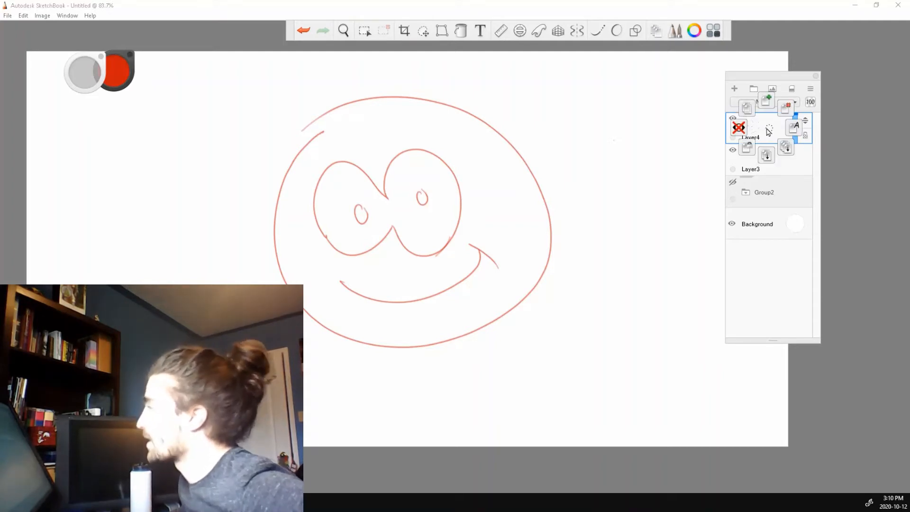
mouse_move(766, 102)
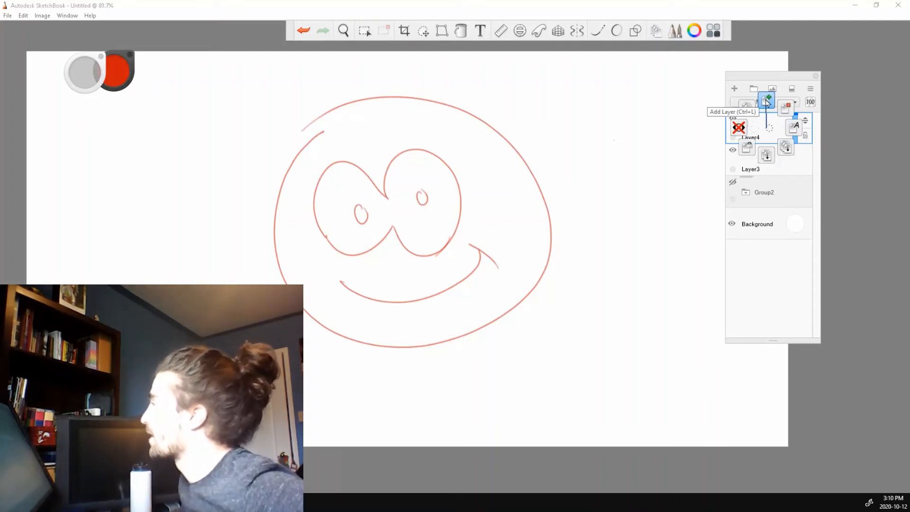
Step: Duplicate the face drawing's layer and operate on the layer stack
left_click(766, 98)
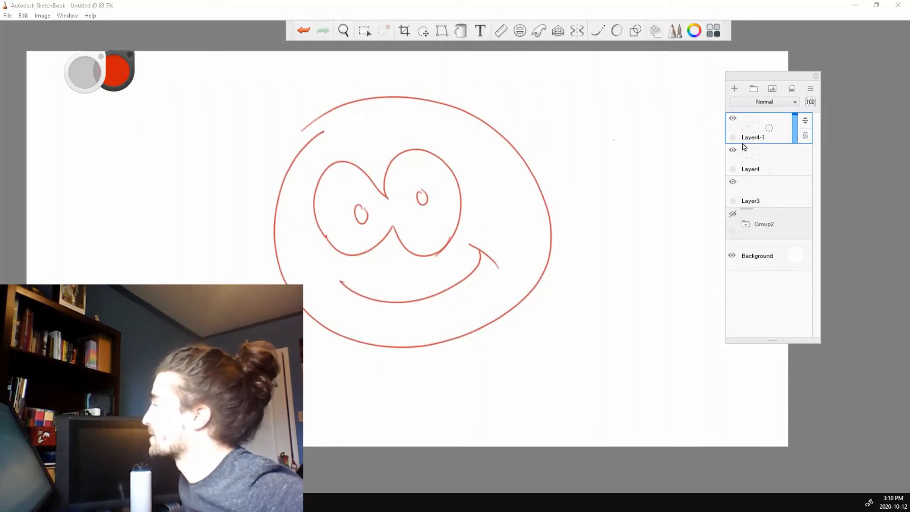
mouse_move(767, 143)
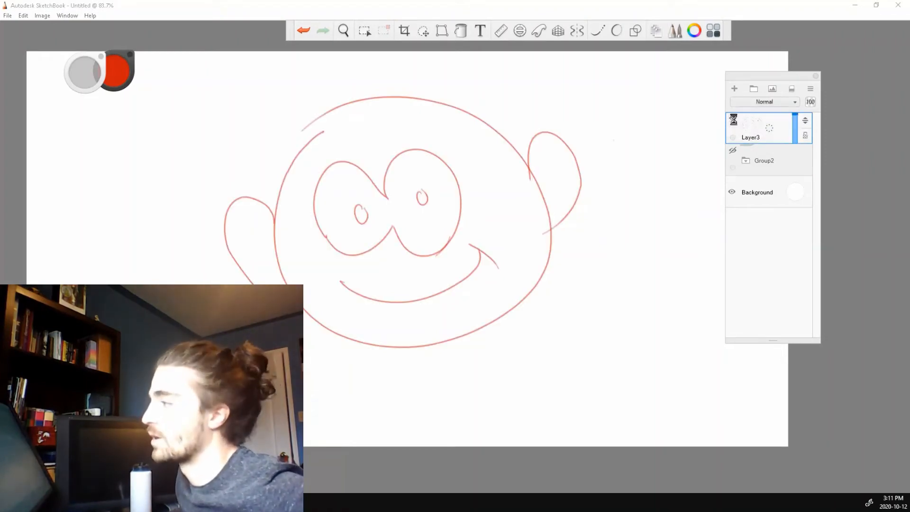
left_click(733, 119)
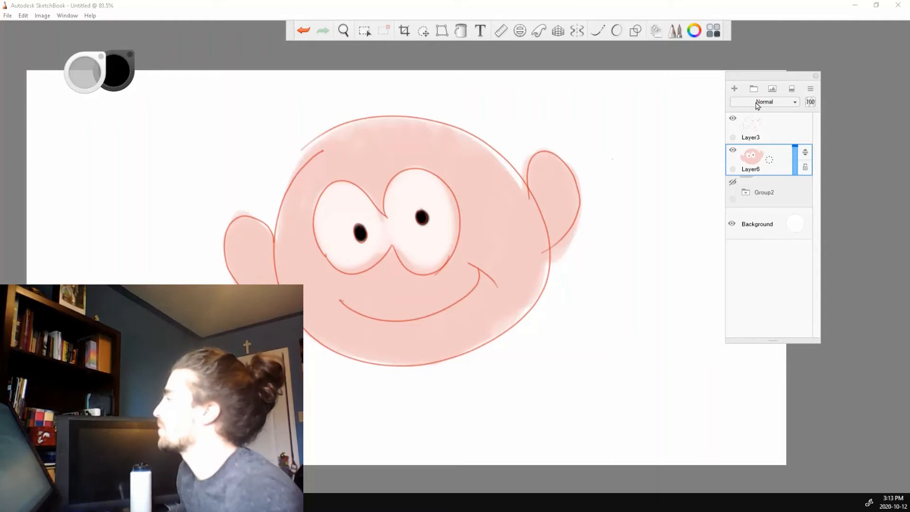
Step: Open the blending mode list for the pink Layer6
left_click(769, 103)
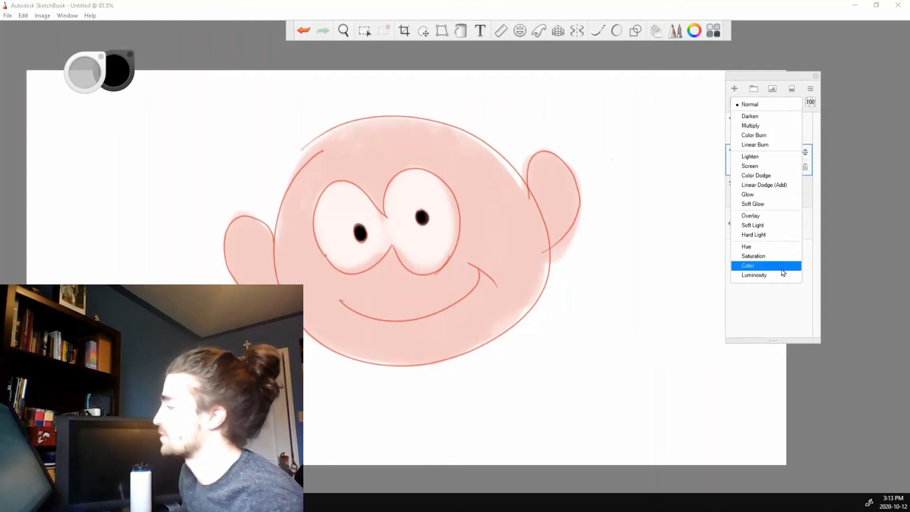
mouse_move(777, 184)
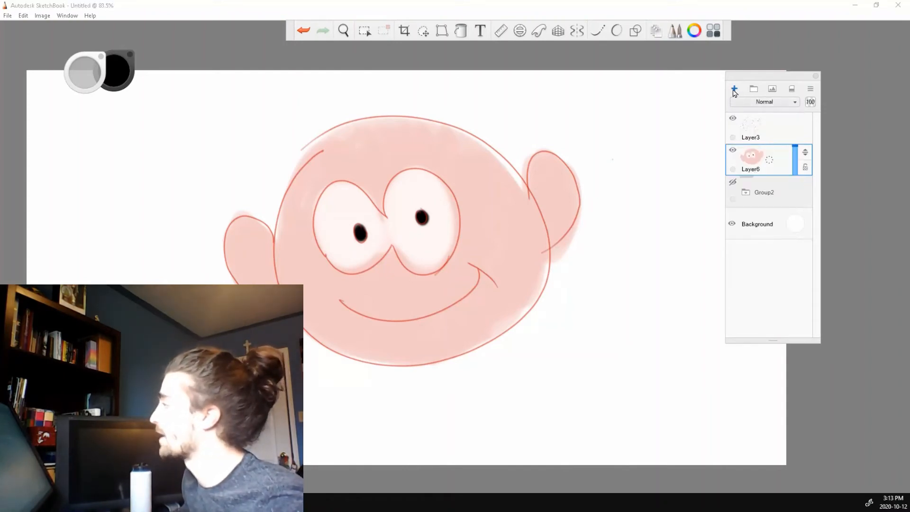
Step: Apply the Darken blending mode to the pink skin layer, Layer6
left_click(764, 101)
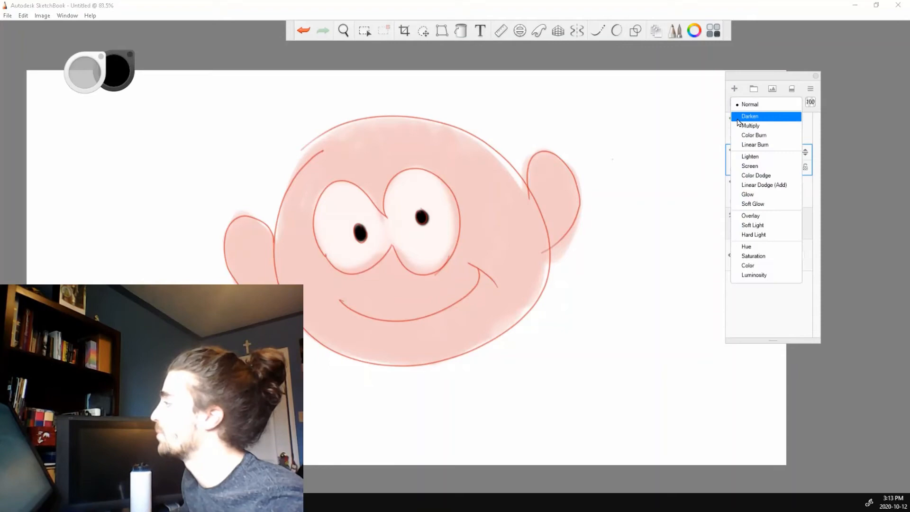
left_click(750, 125)
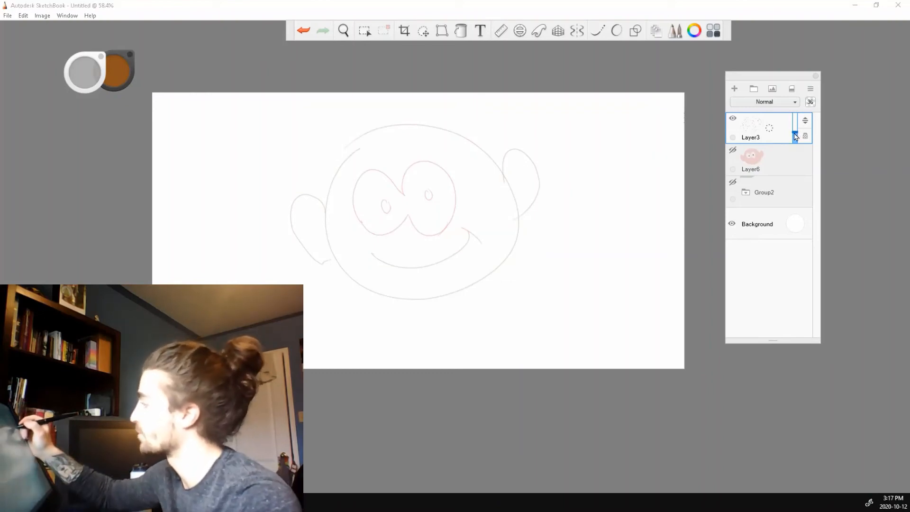
Step: Change Layer3's face-line opacity in the Layer Editor
left_click(734, 89)
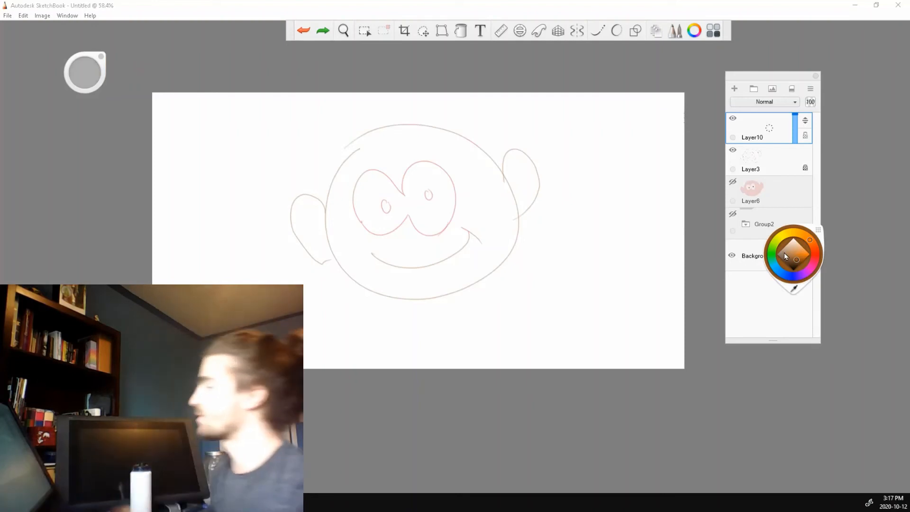
Step: Pick a grey colour for the Background layer
left_click(786, 261)
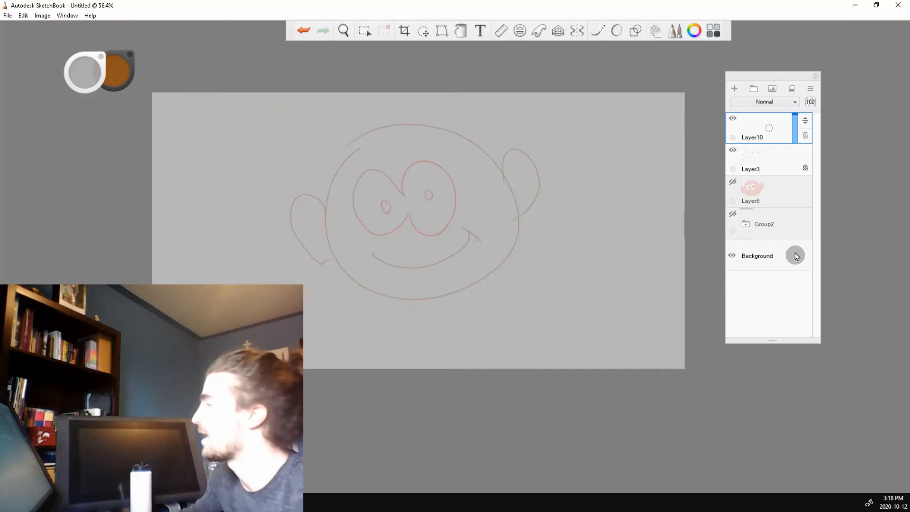
mouse_move(796, 255)
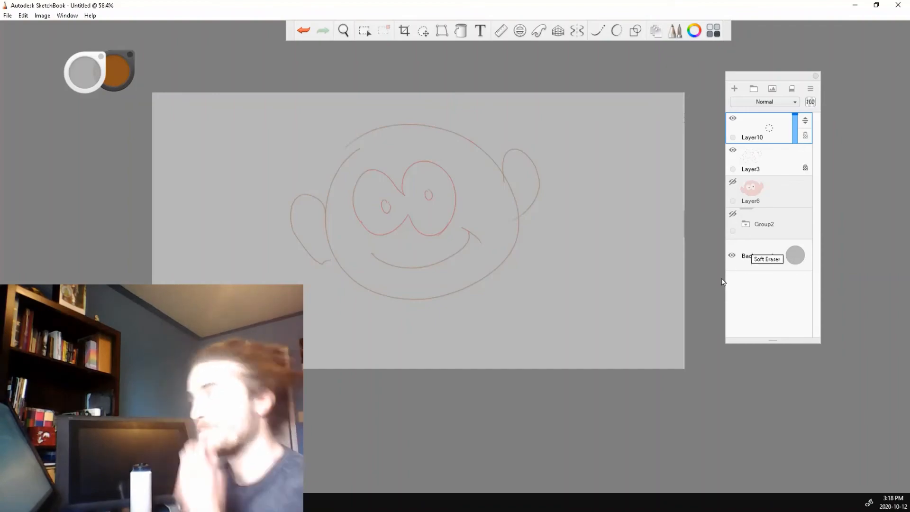